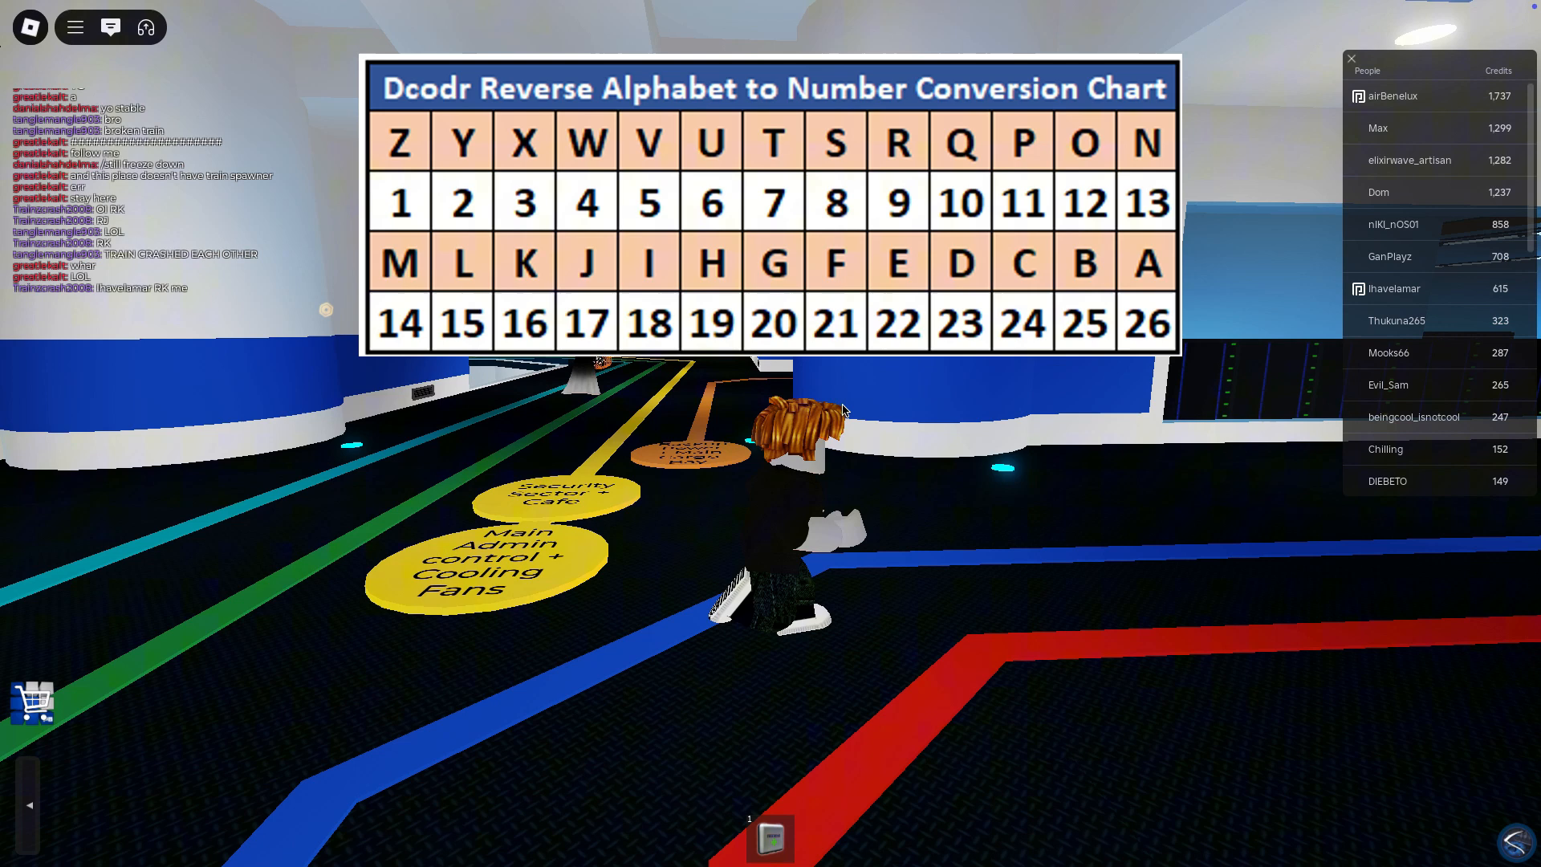
Step: Scroll Untitled.lua down to the FireServer calls, then return to the Roblox window
click(111, 28)
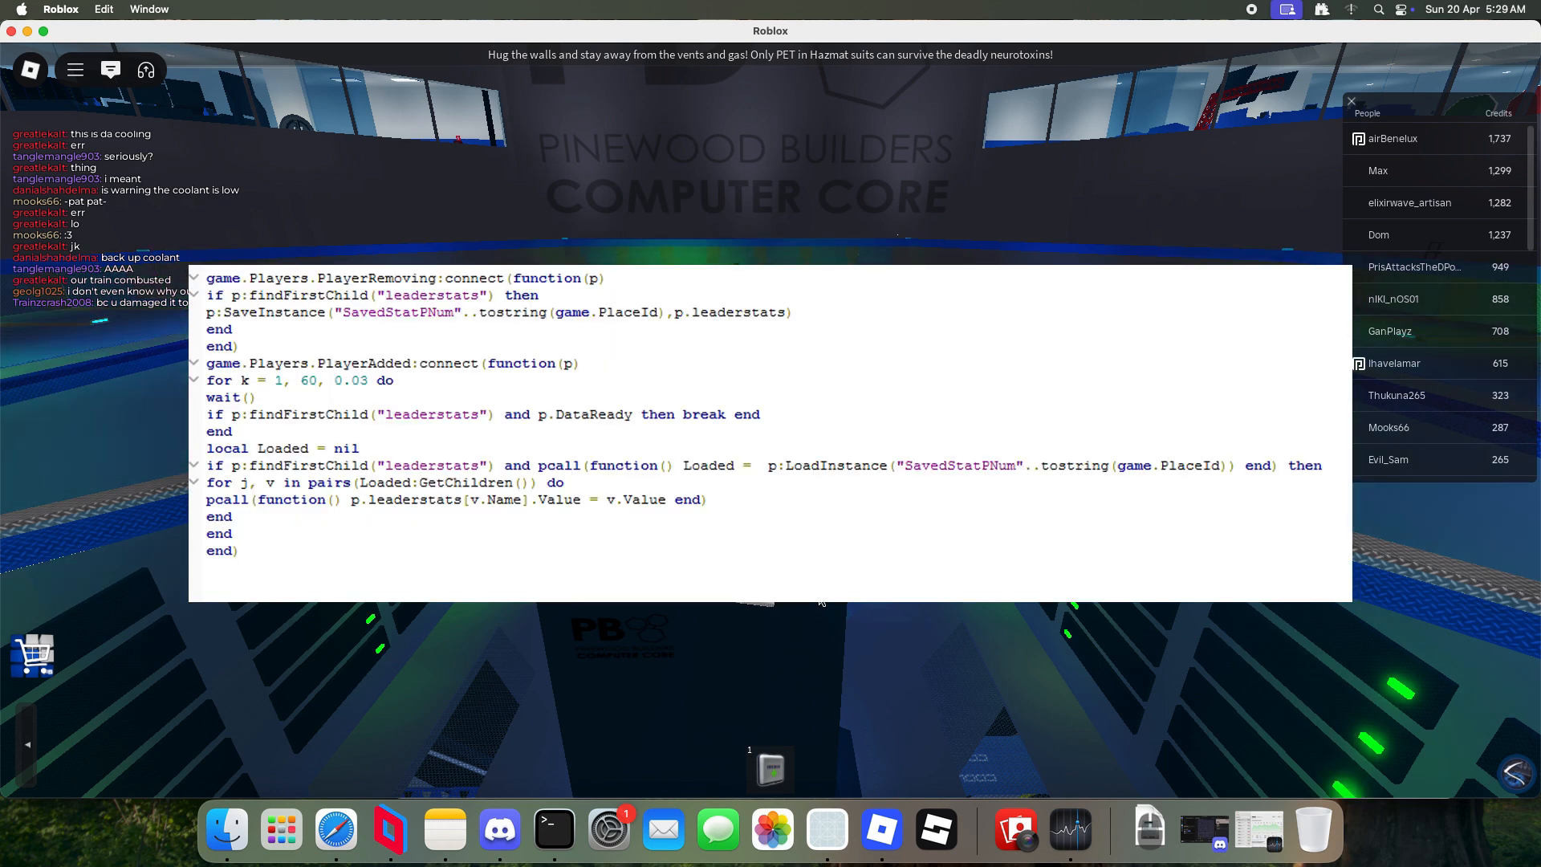
mouse_move(786, 617)
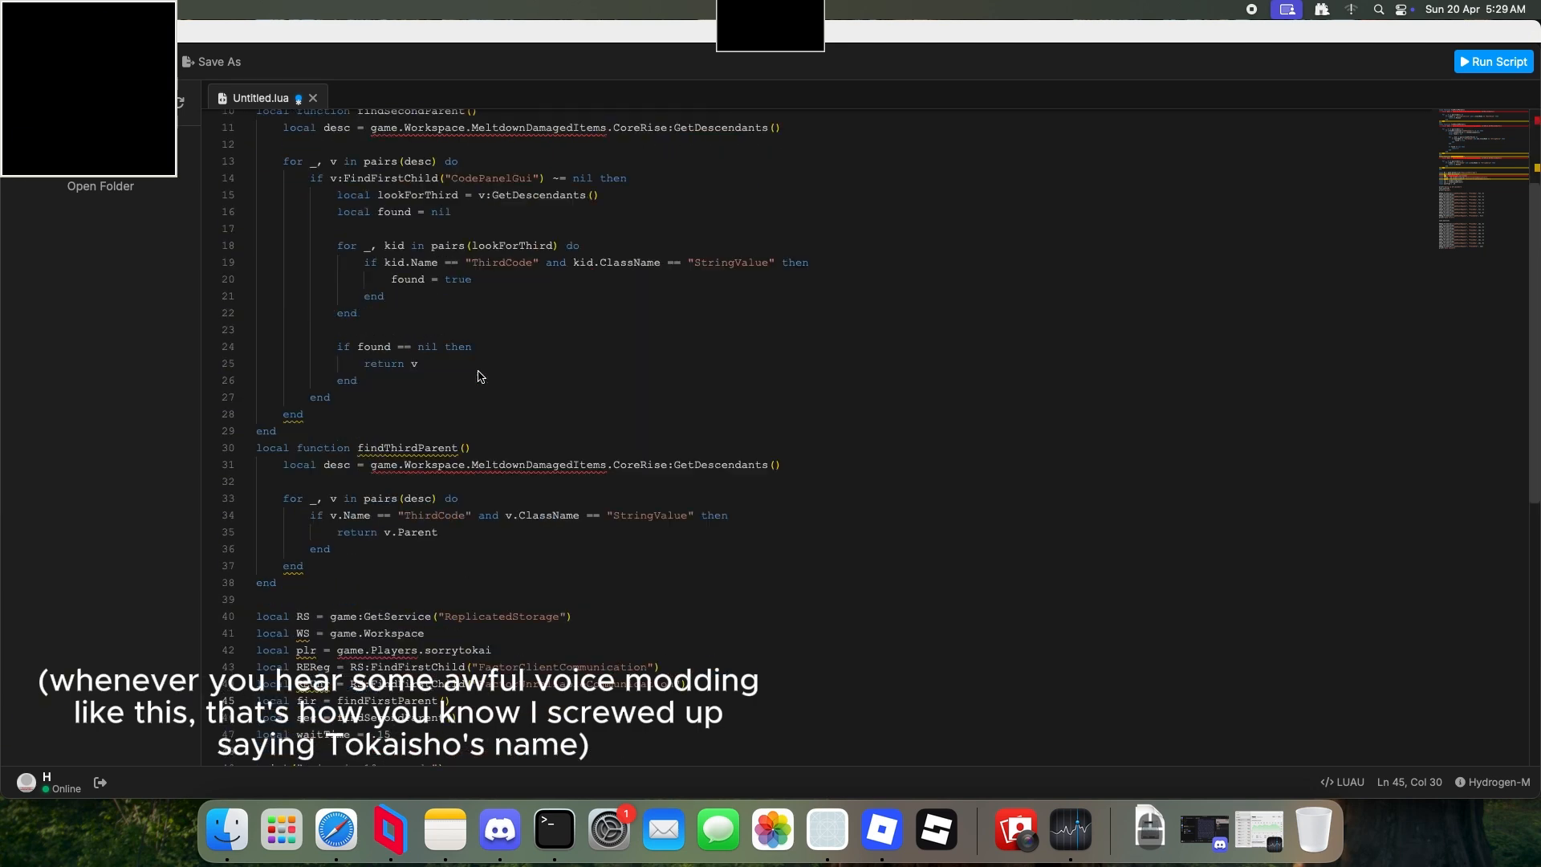
scroll(down, 3)
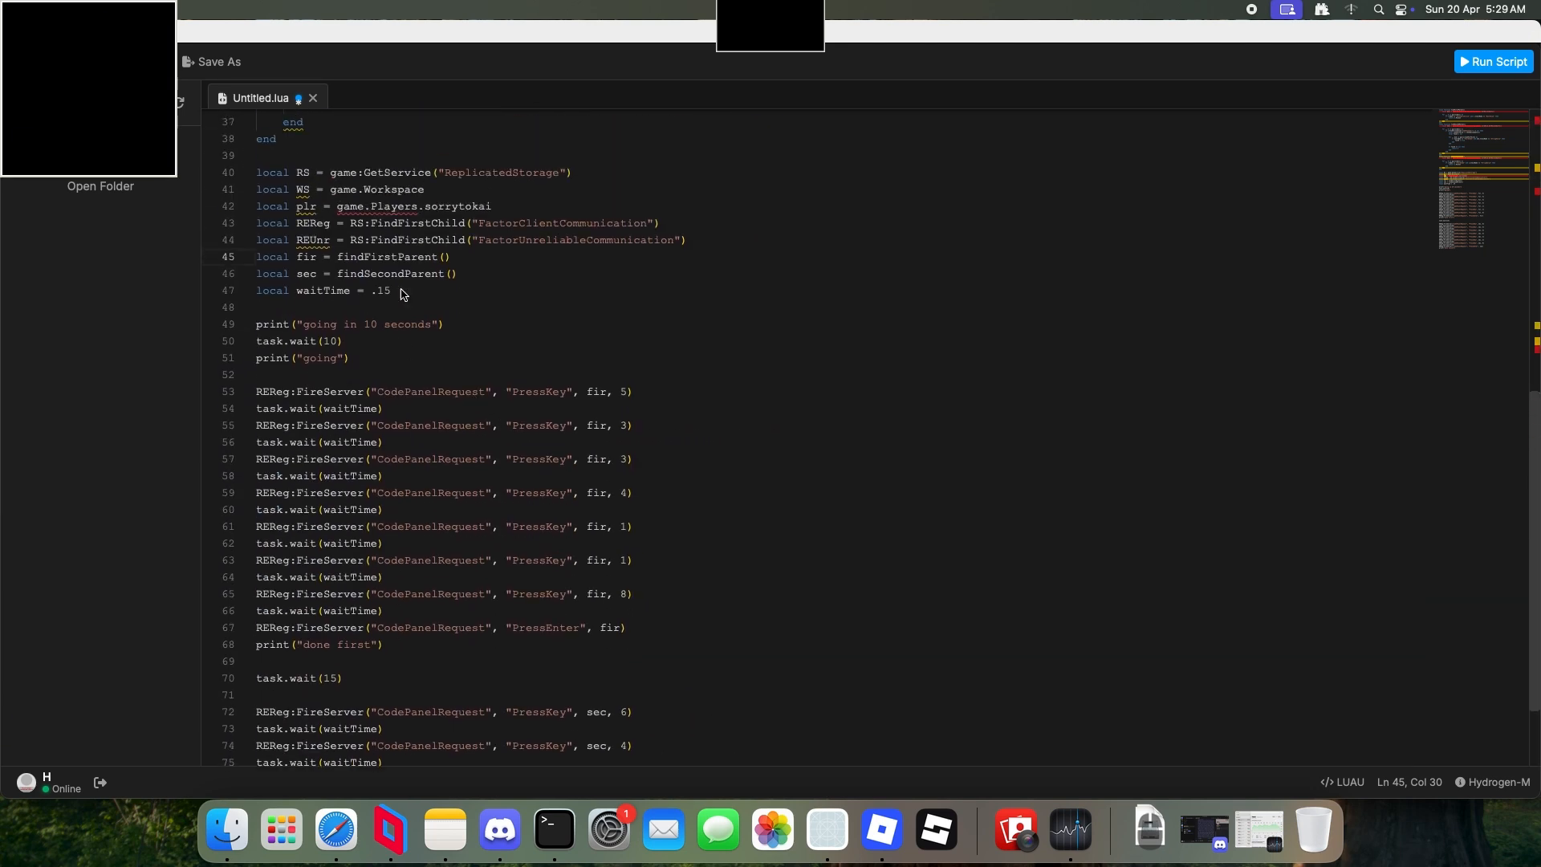
key(Backspace)
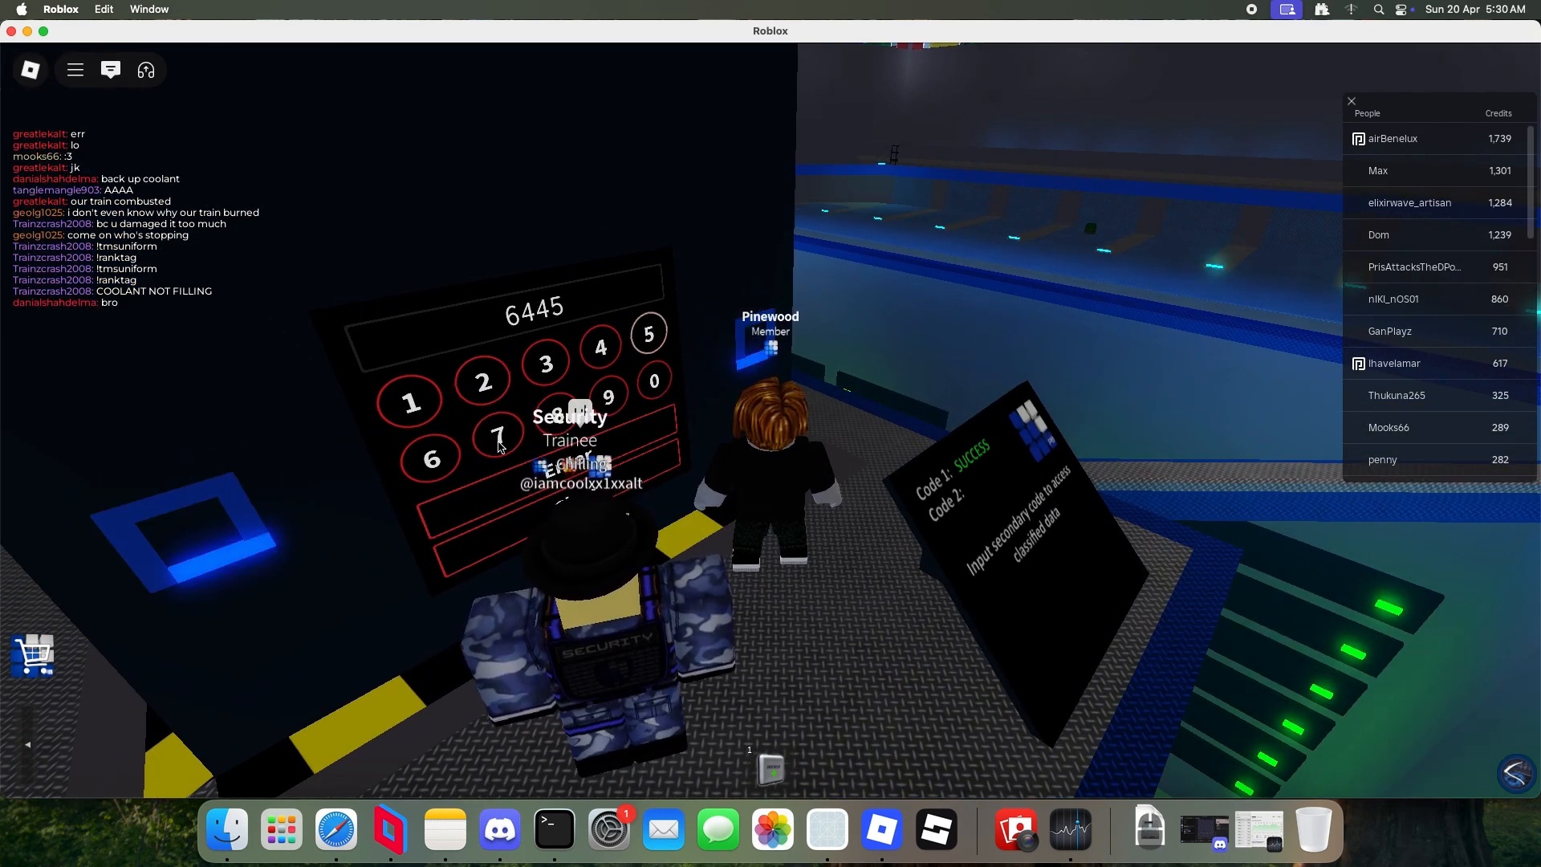
Step: Bring up the Dex Explorer object tree beside the Computer Core keypad view
click(482, 380)
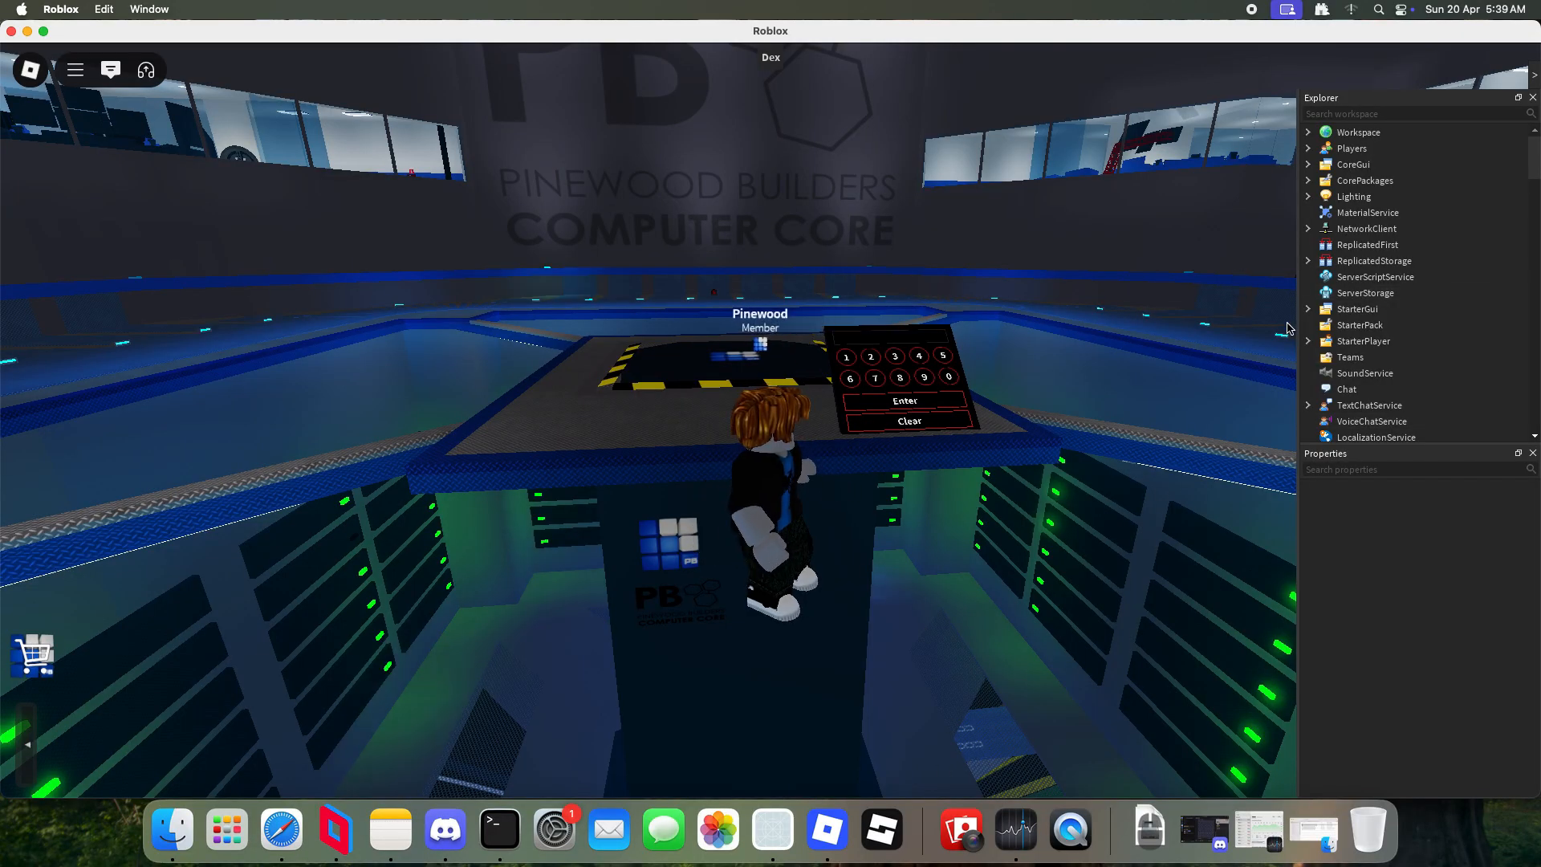
Step: Expand Workspace, inspect a Part in Misc Parts and scroll down to a Union code-panel part
click(1310, 131)
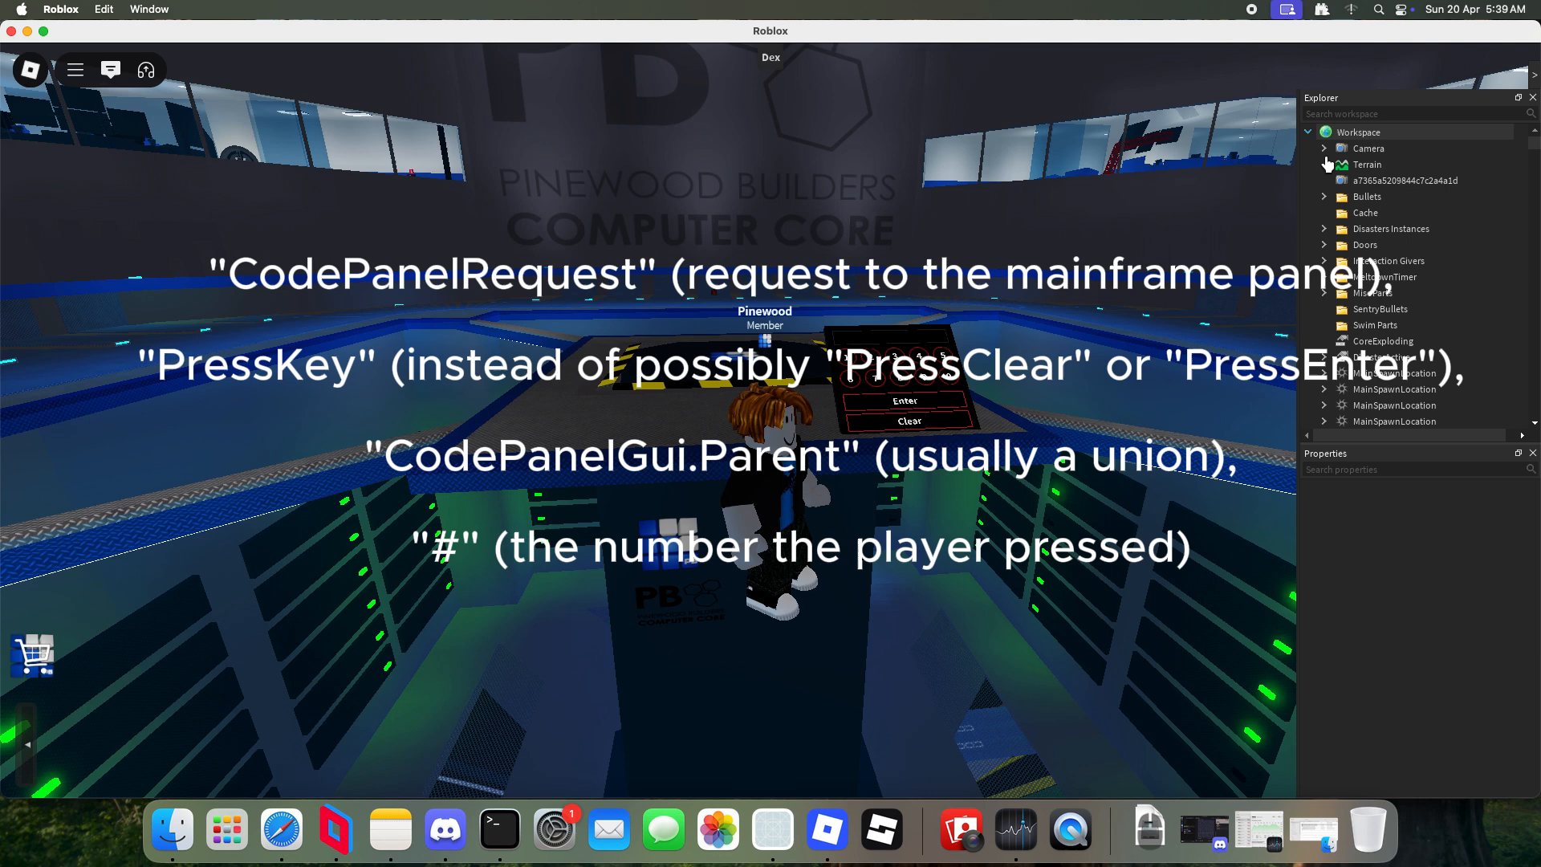
scroll(down, 3)
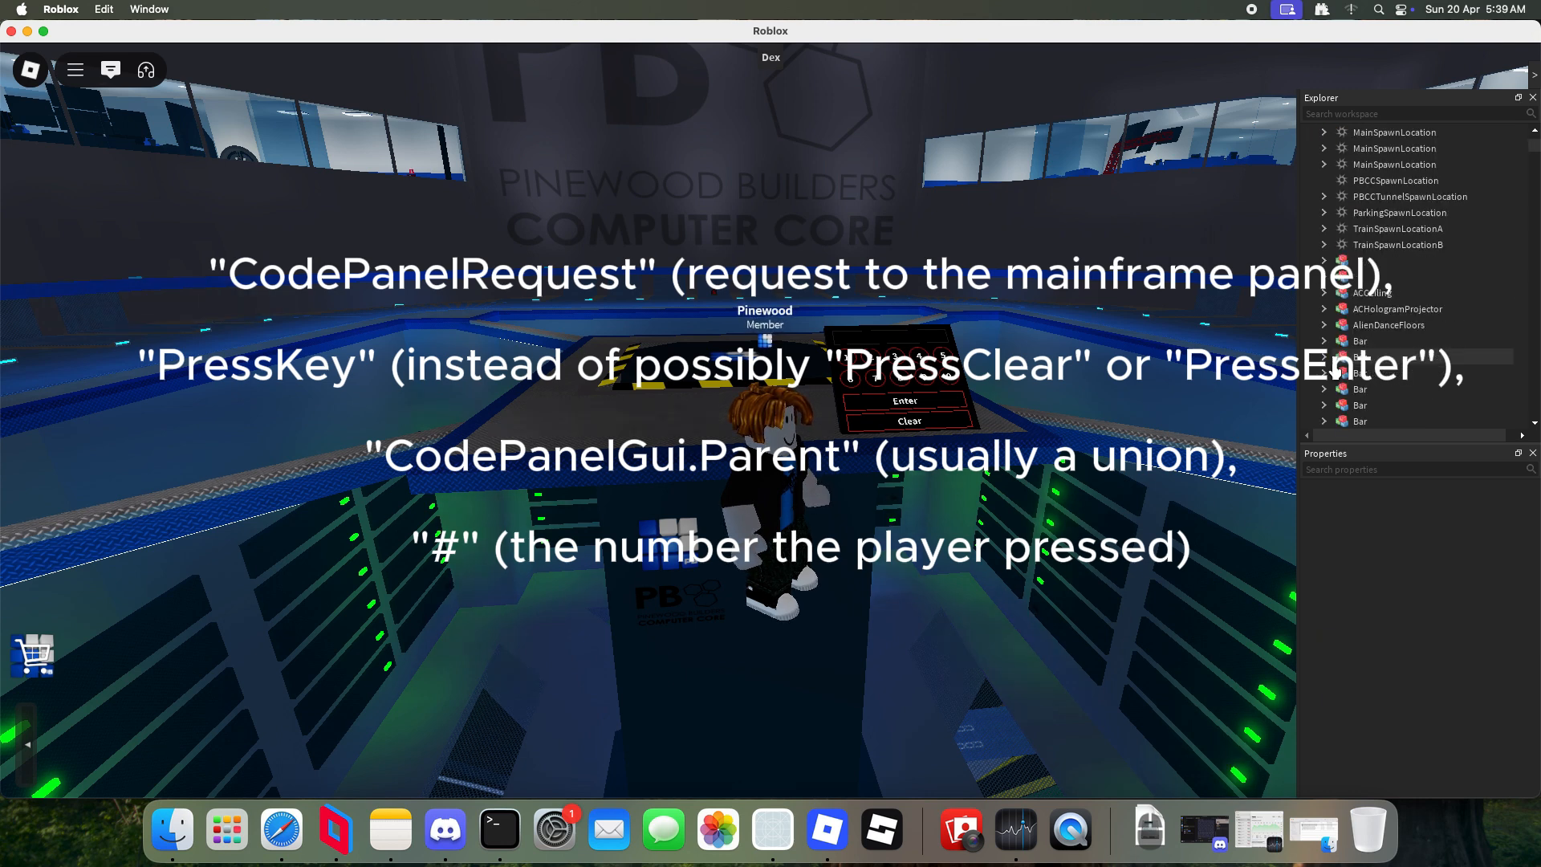
click(1365, 356)
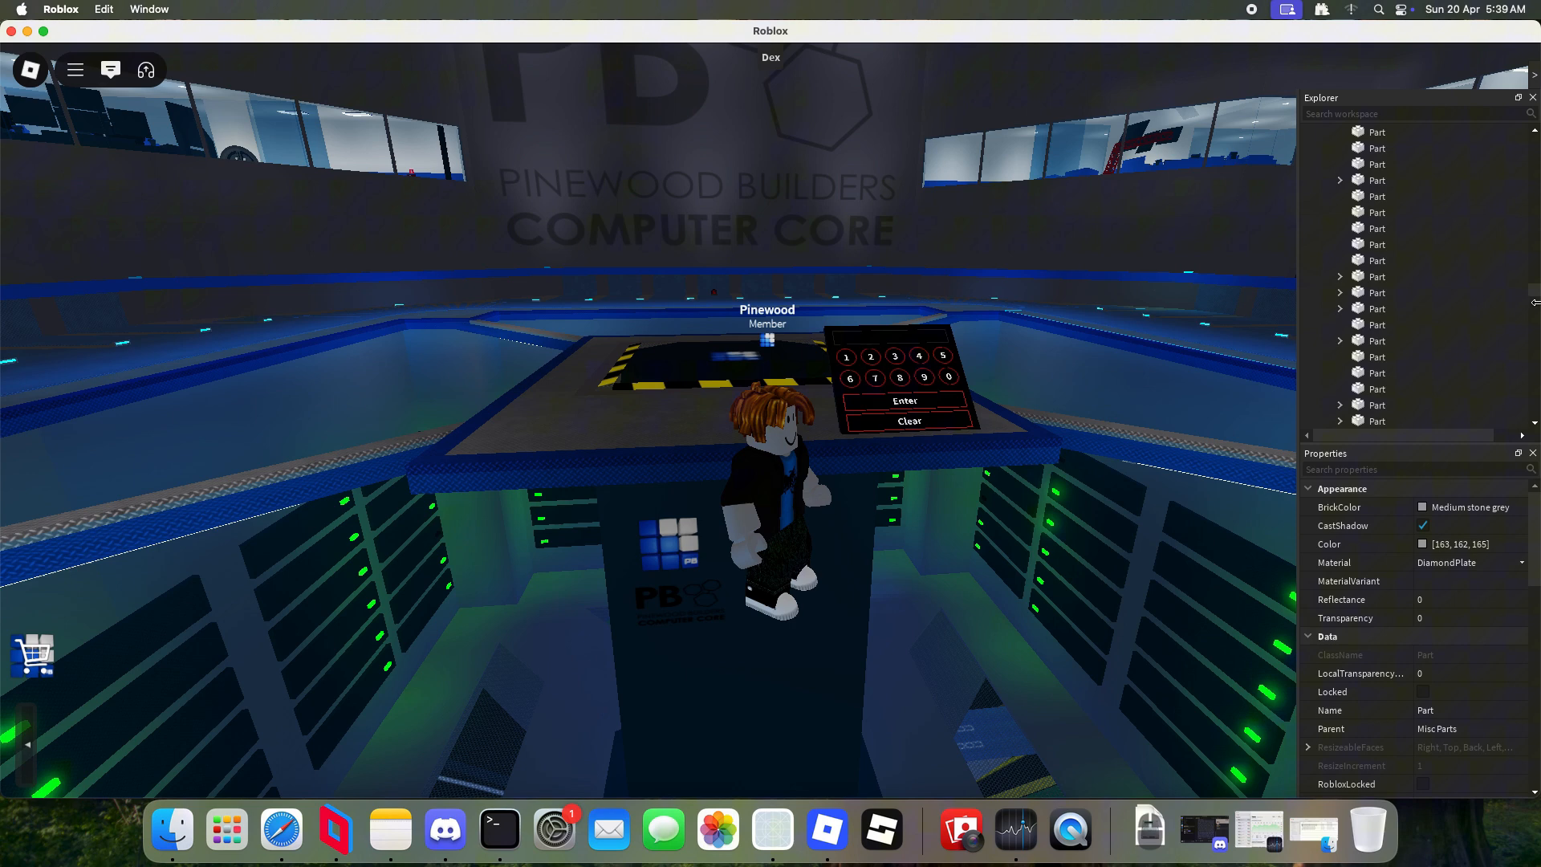
click(1359, 130)
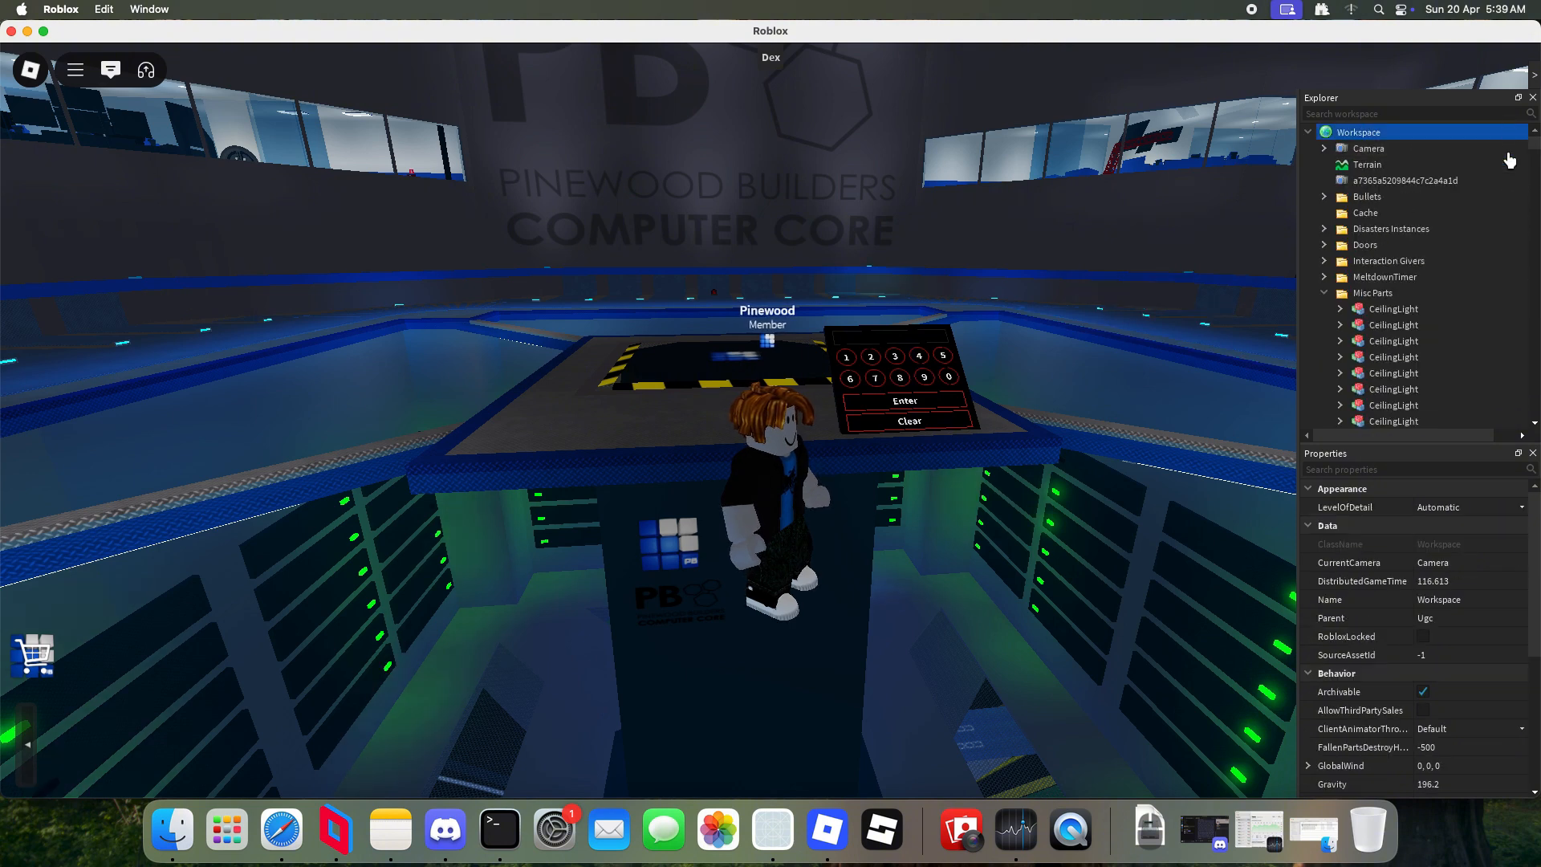
scroll(down, 3)
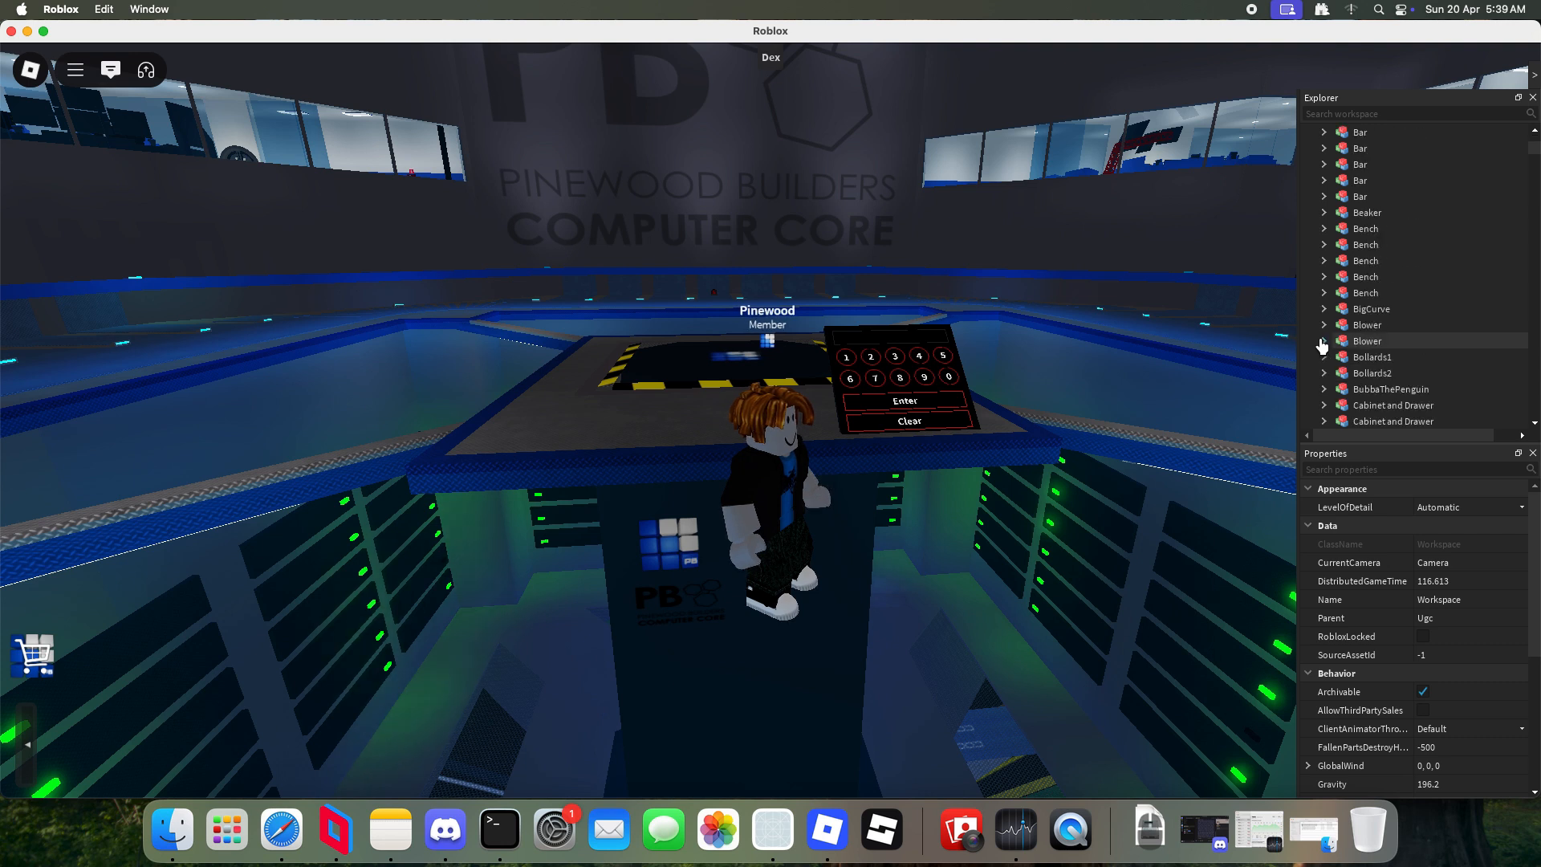
scroll(down, 3)
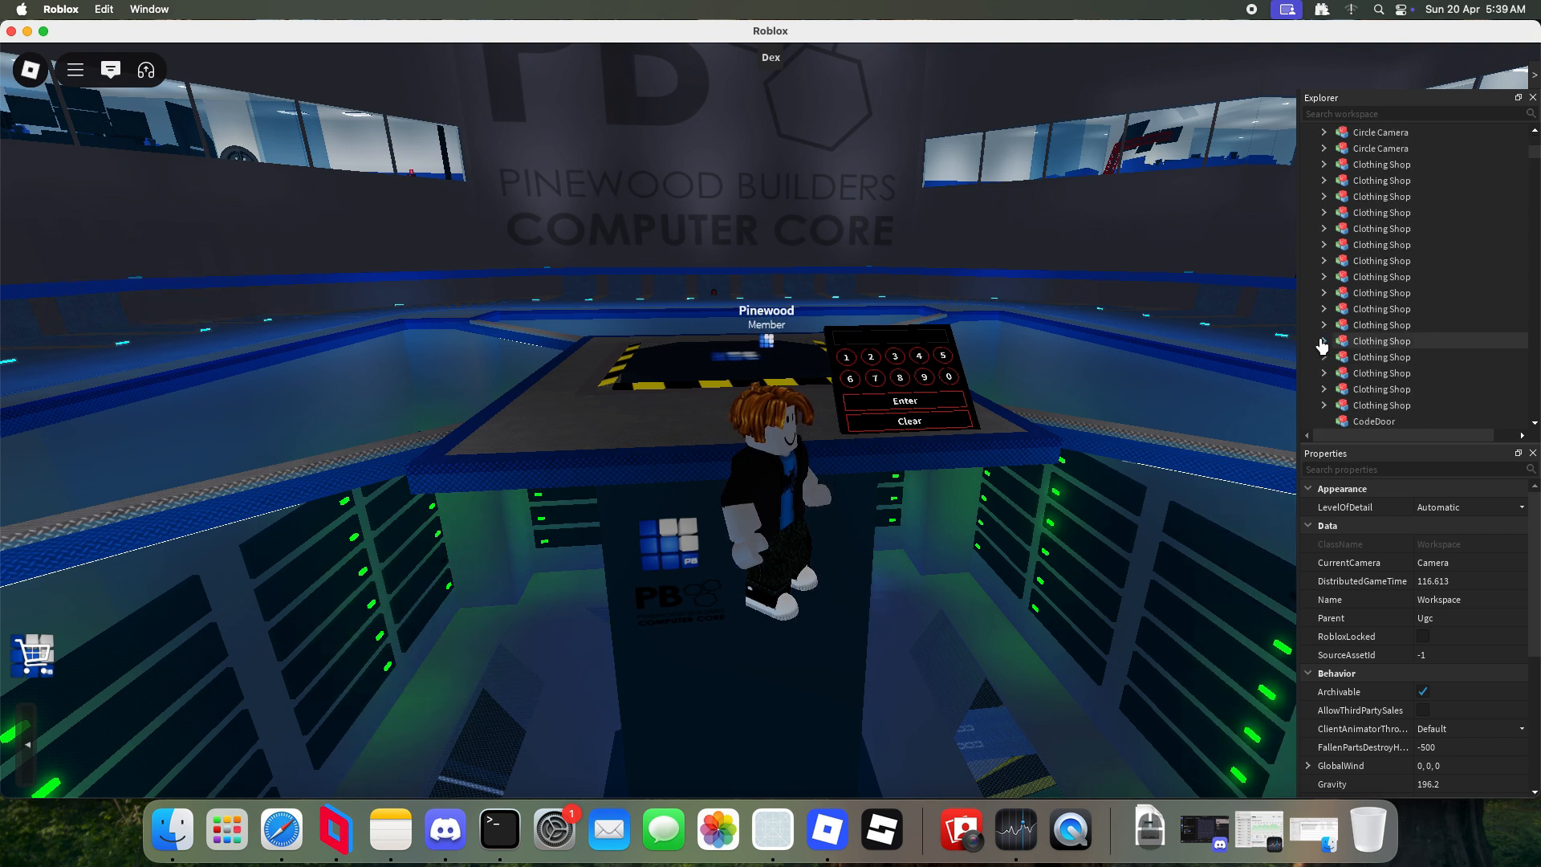
scroll(down, 3)
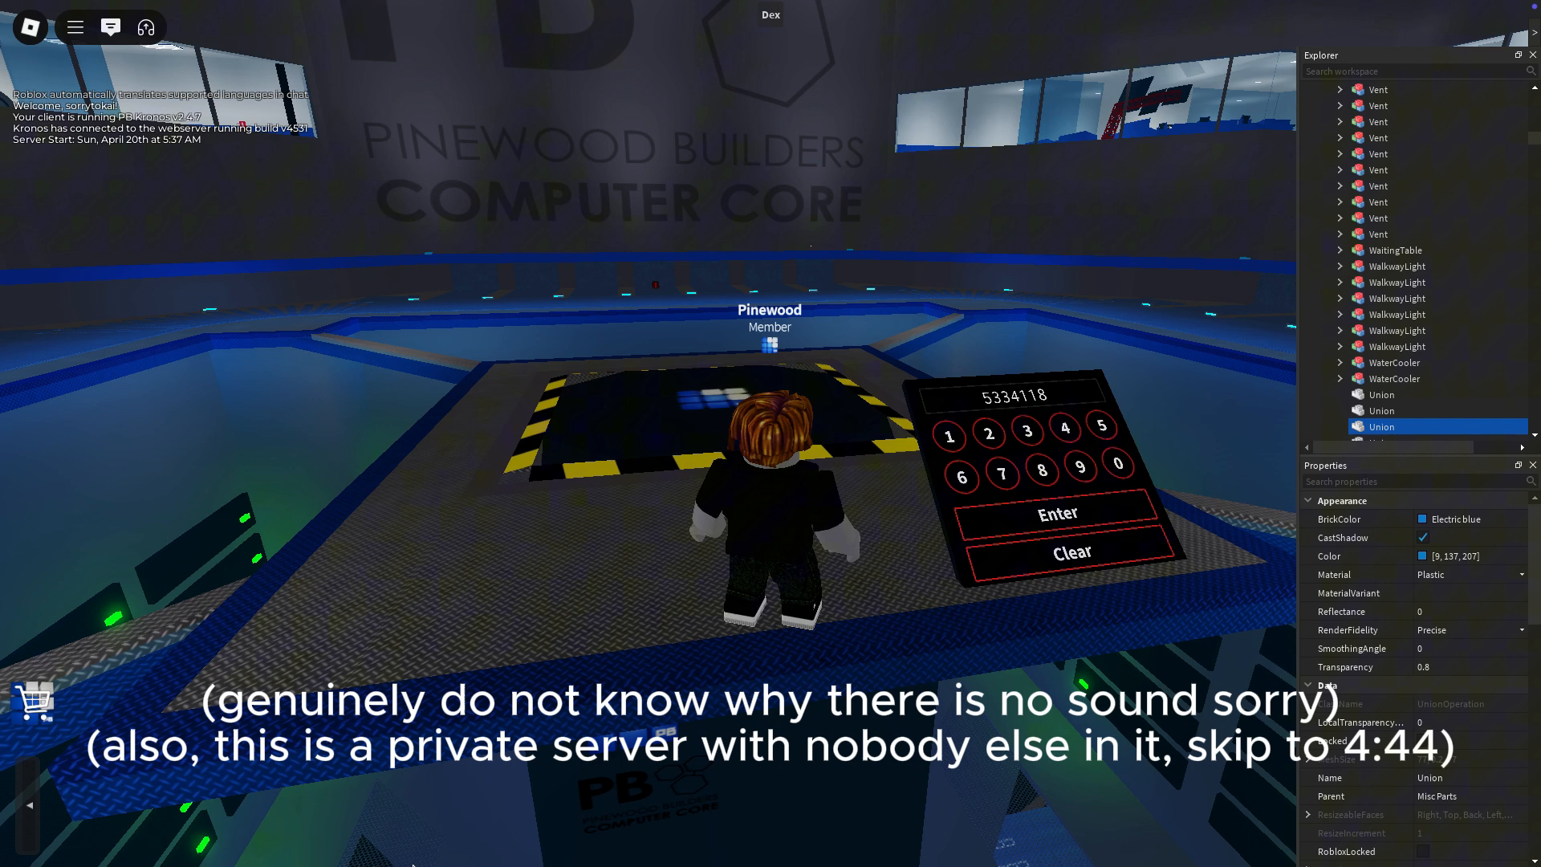
Step: Let the script key the first code so the panel reports Code 1 SUCCESS with 6445229 entered
click(1056, 512)
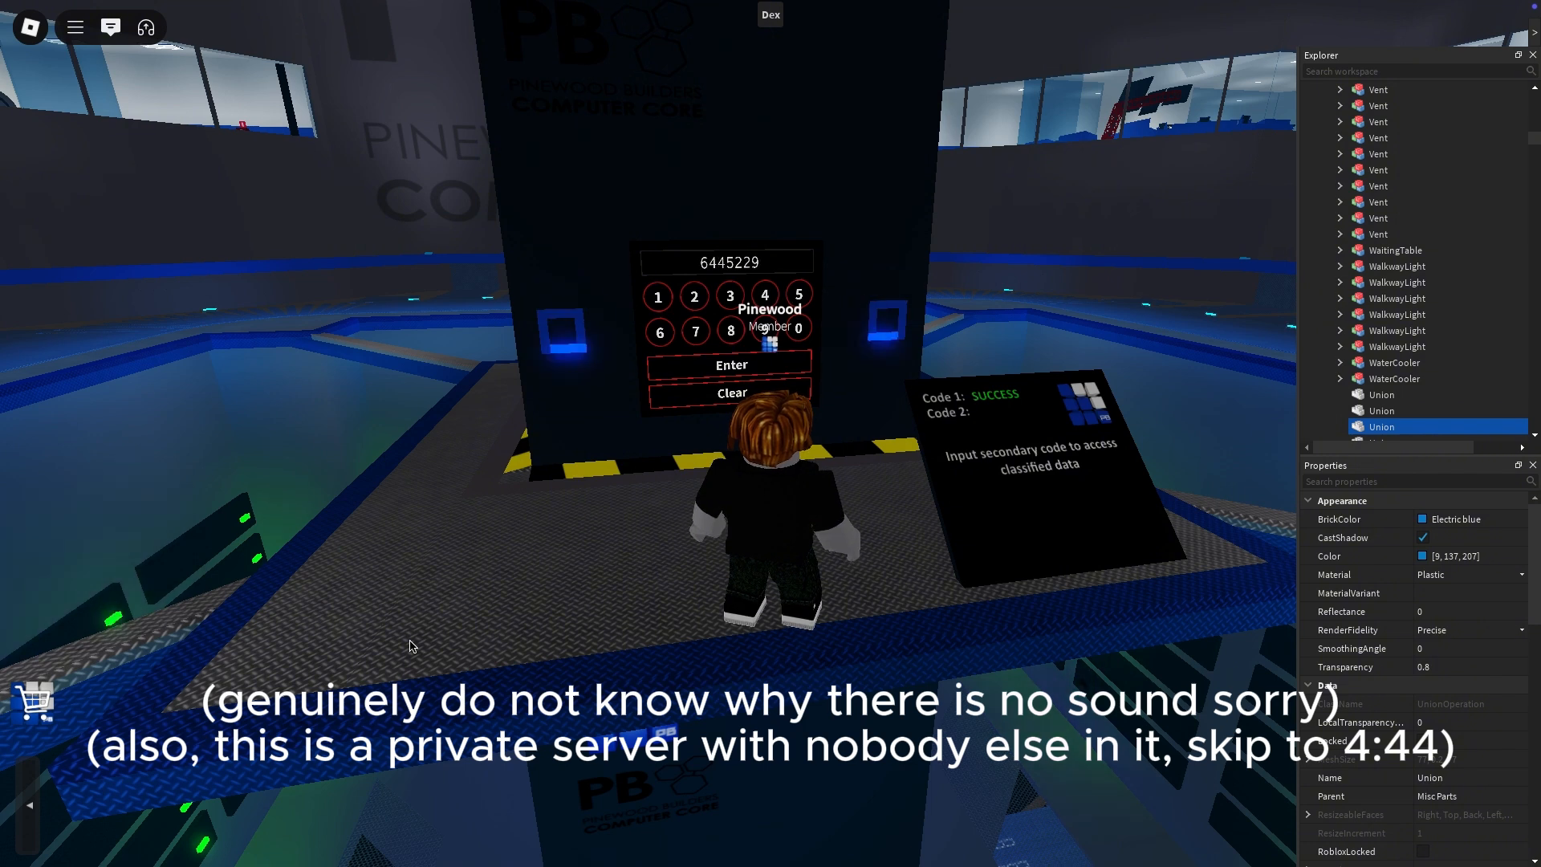
click(730, 365)
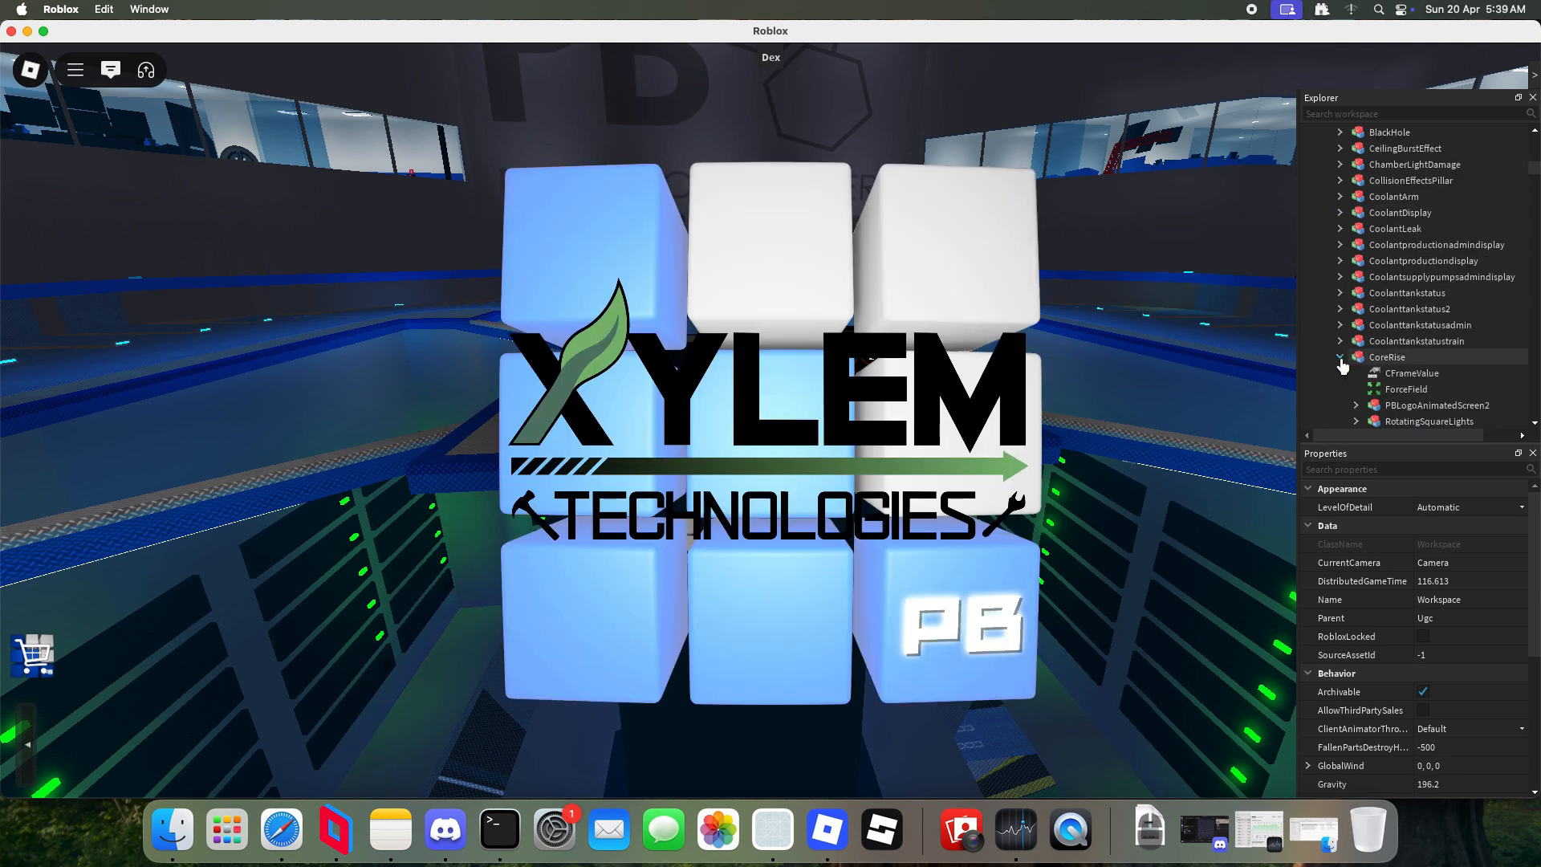
Step: Inspect the PBLogo part under CoreRise, then return to the Hydrogen-M script
click(1399, 356)
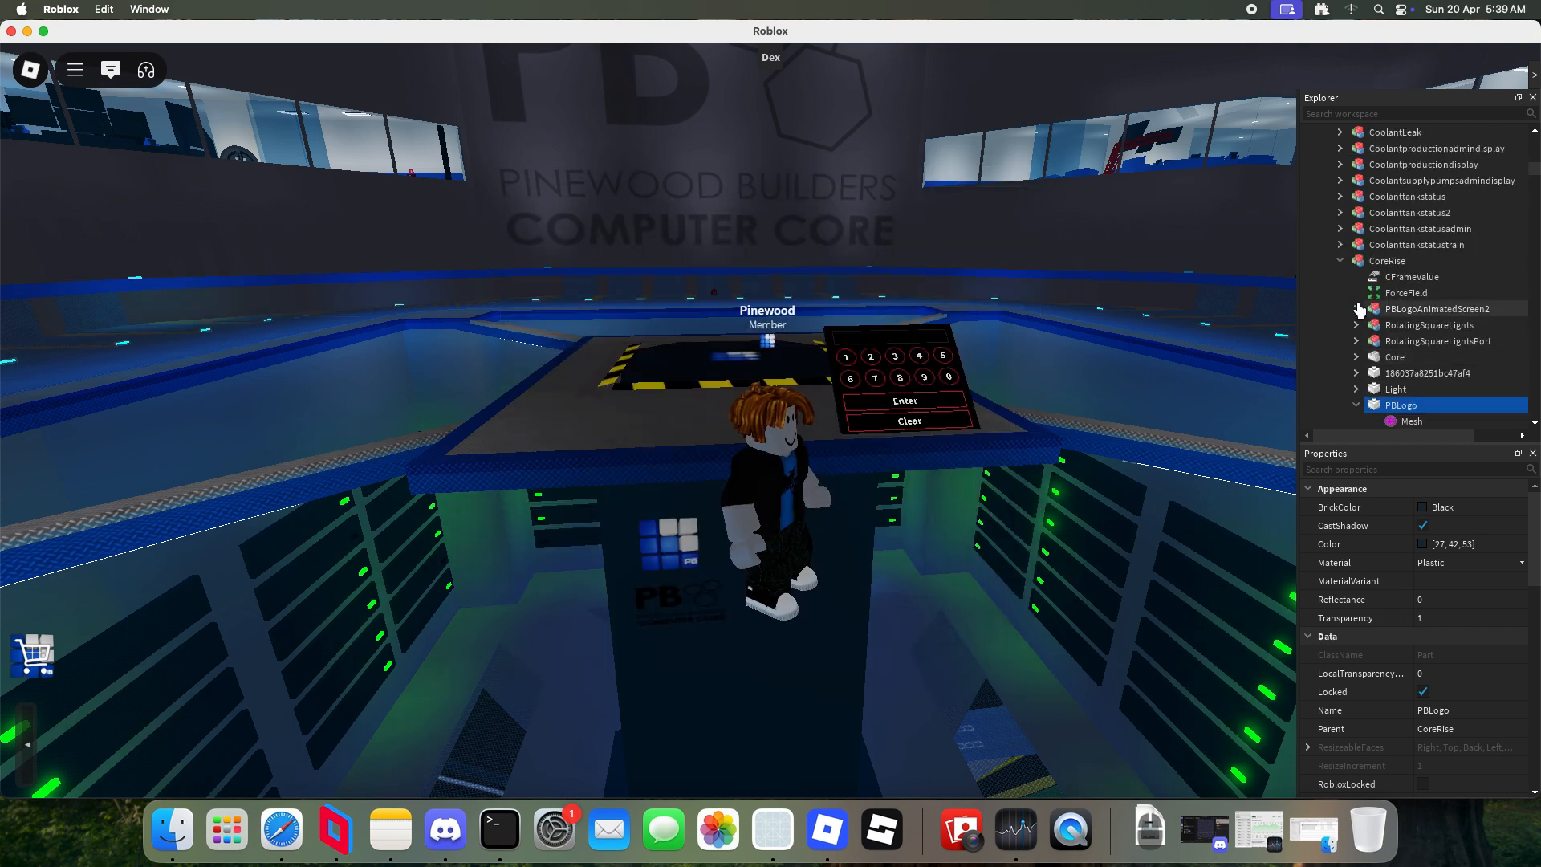
click(1356, 404)
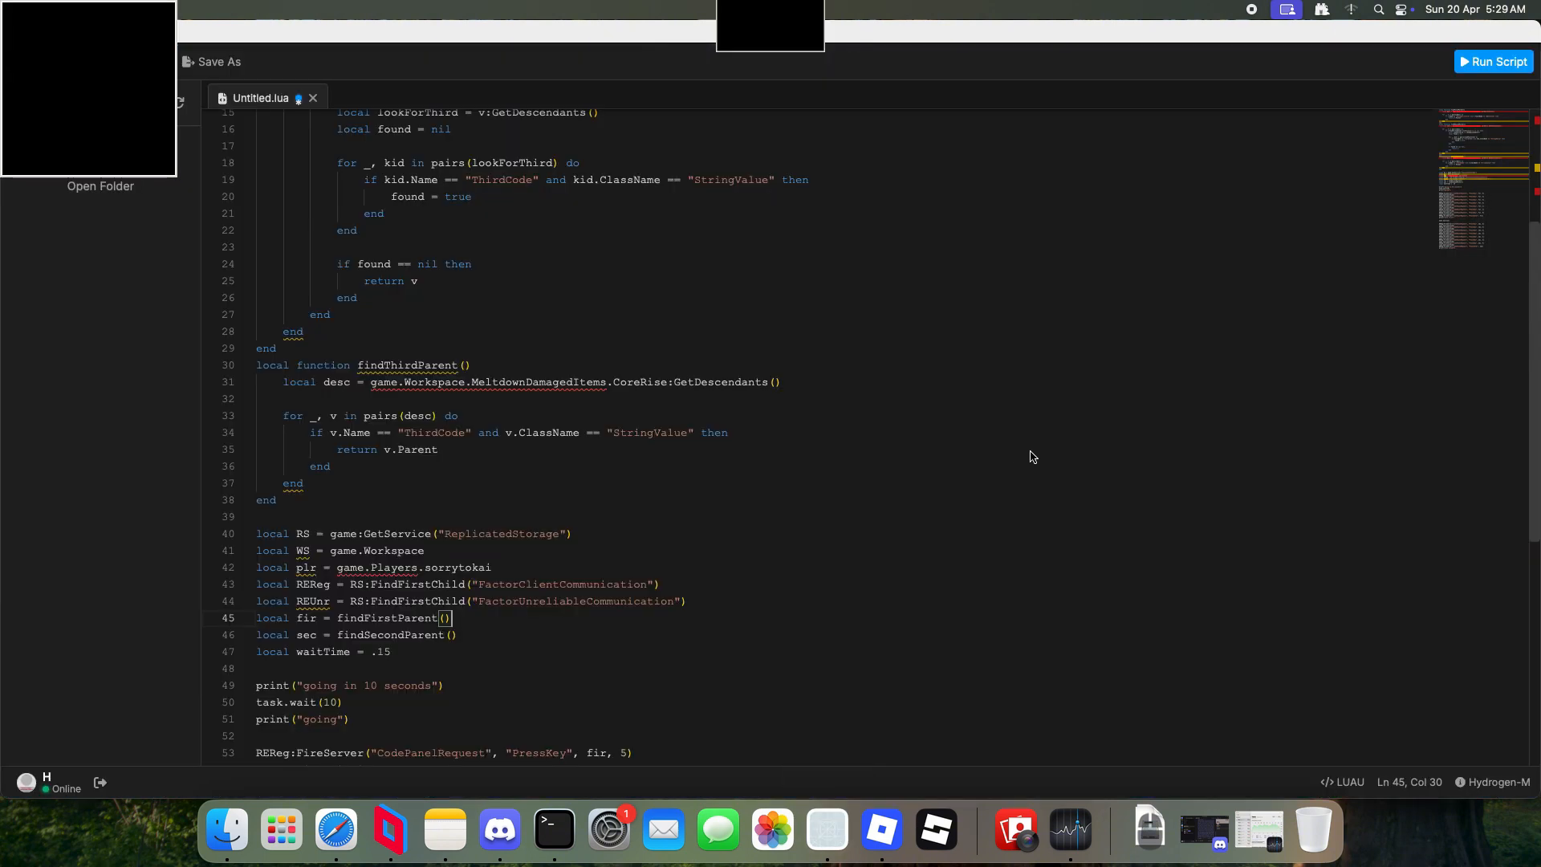
click(1492, 61)
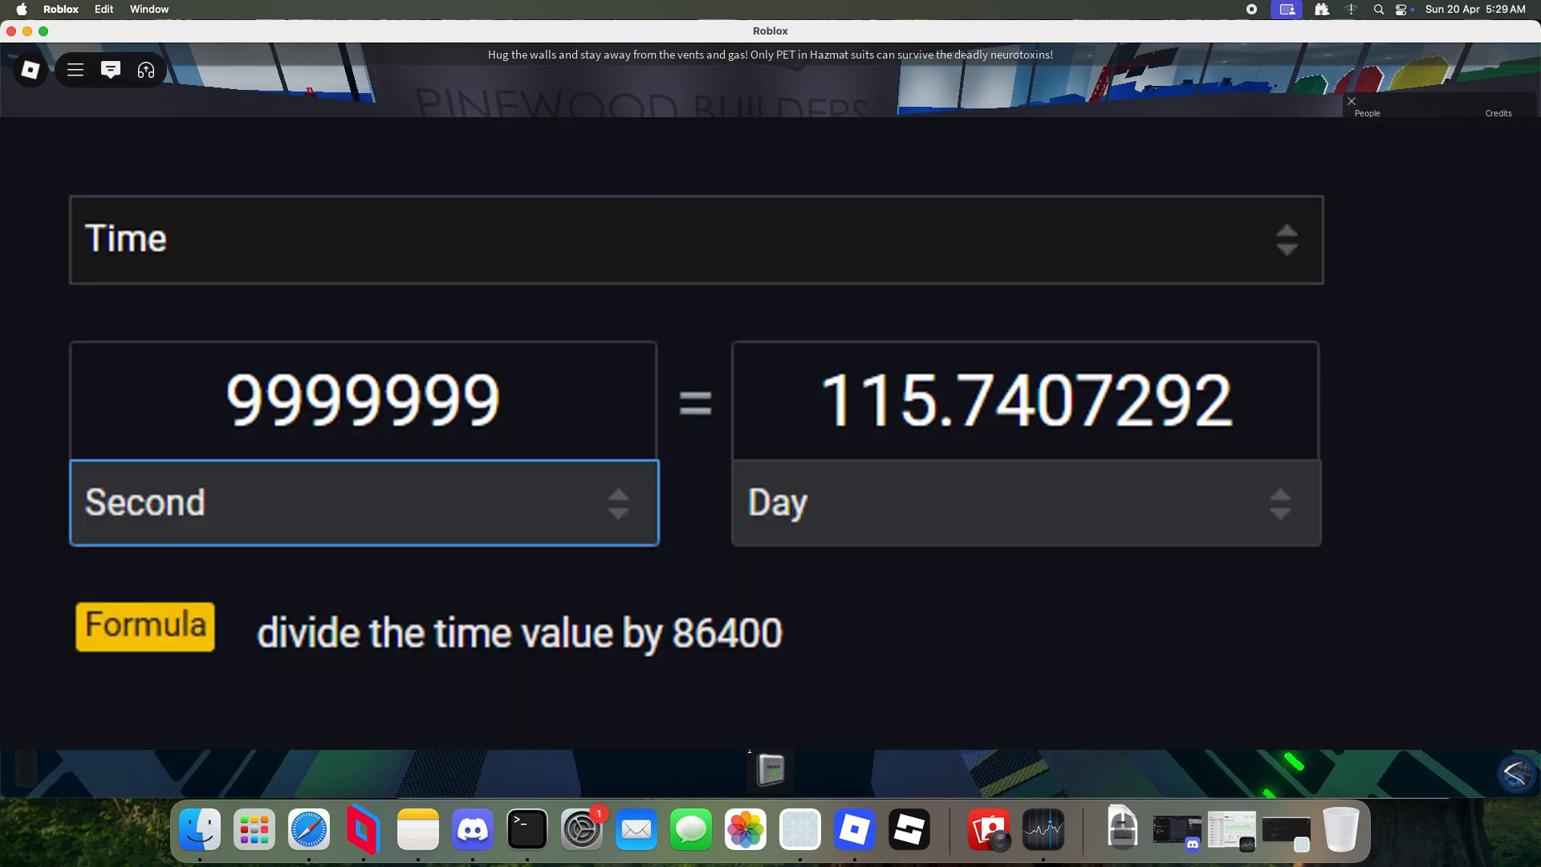
Step: Watch the PressKey FireServer calls key 533 into the mainframe keypad
click(1350, 101)
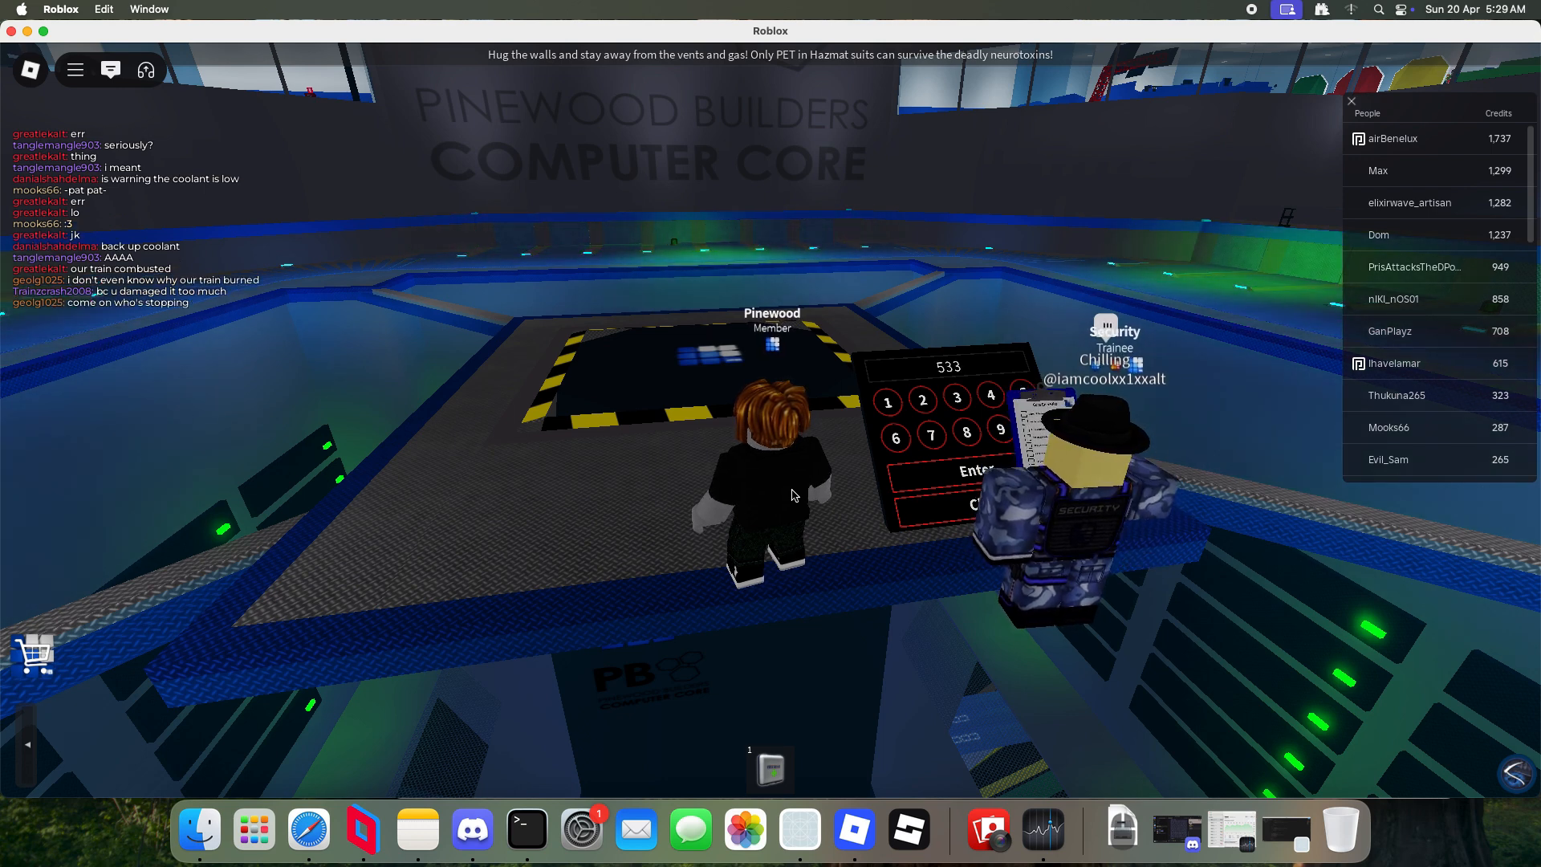
click(990, 395)
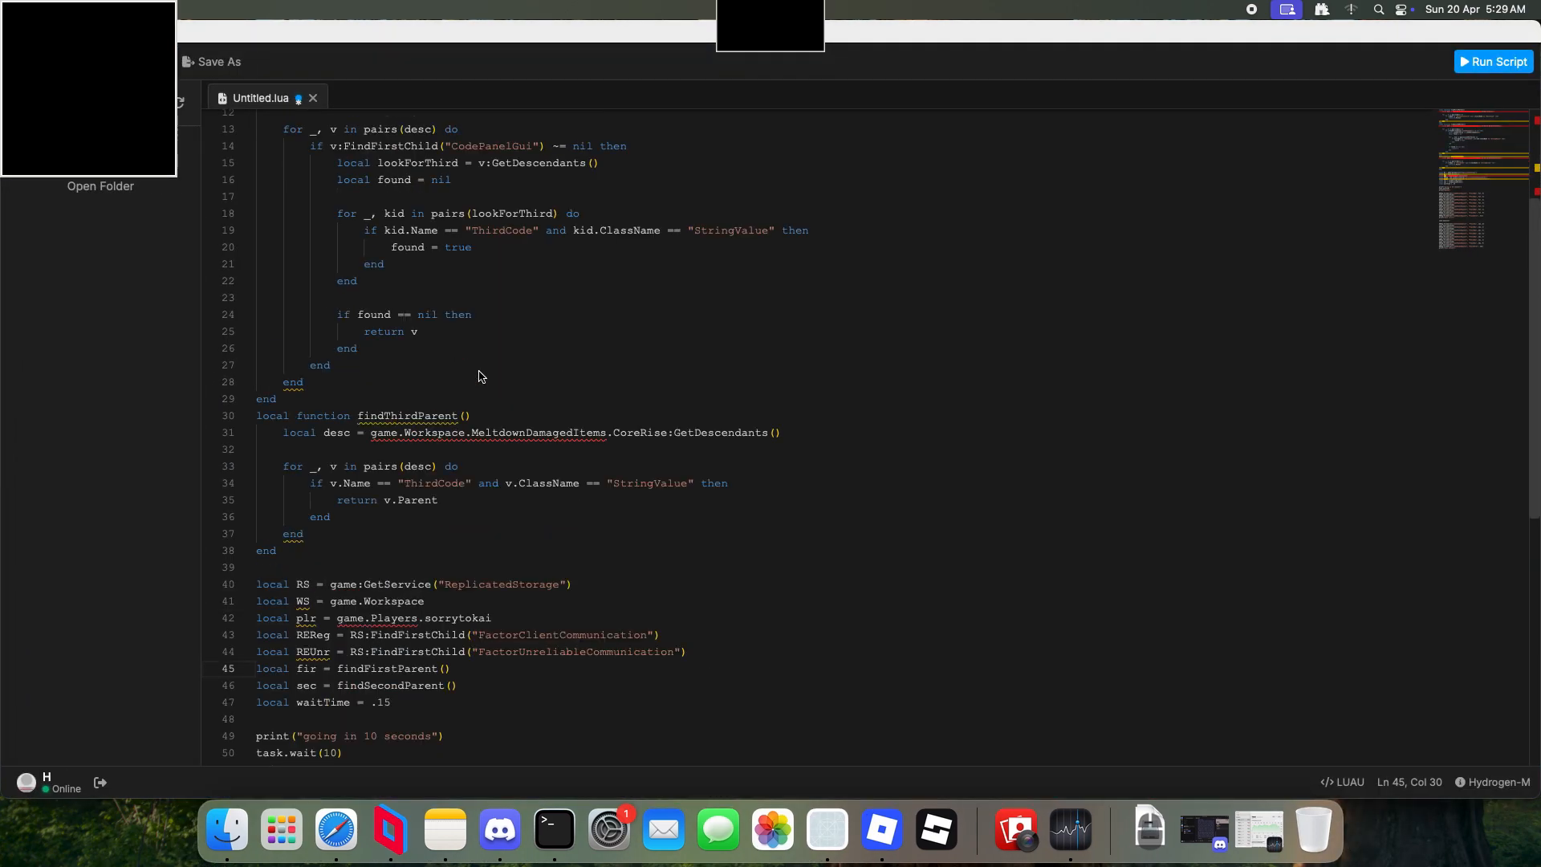
Step: Change waitTime on line 47 from .15 to 1, then return to the Roblox game
scroll(down, 3)
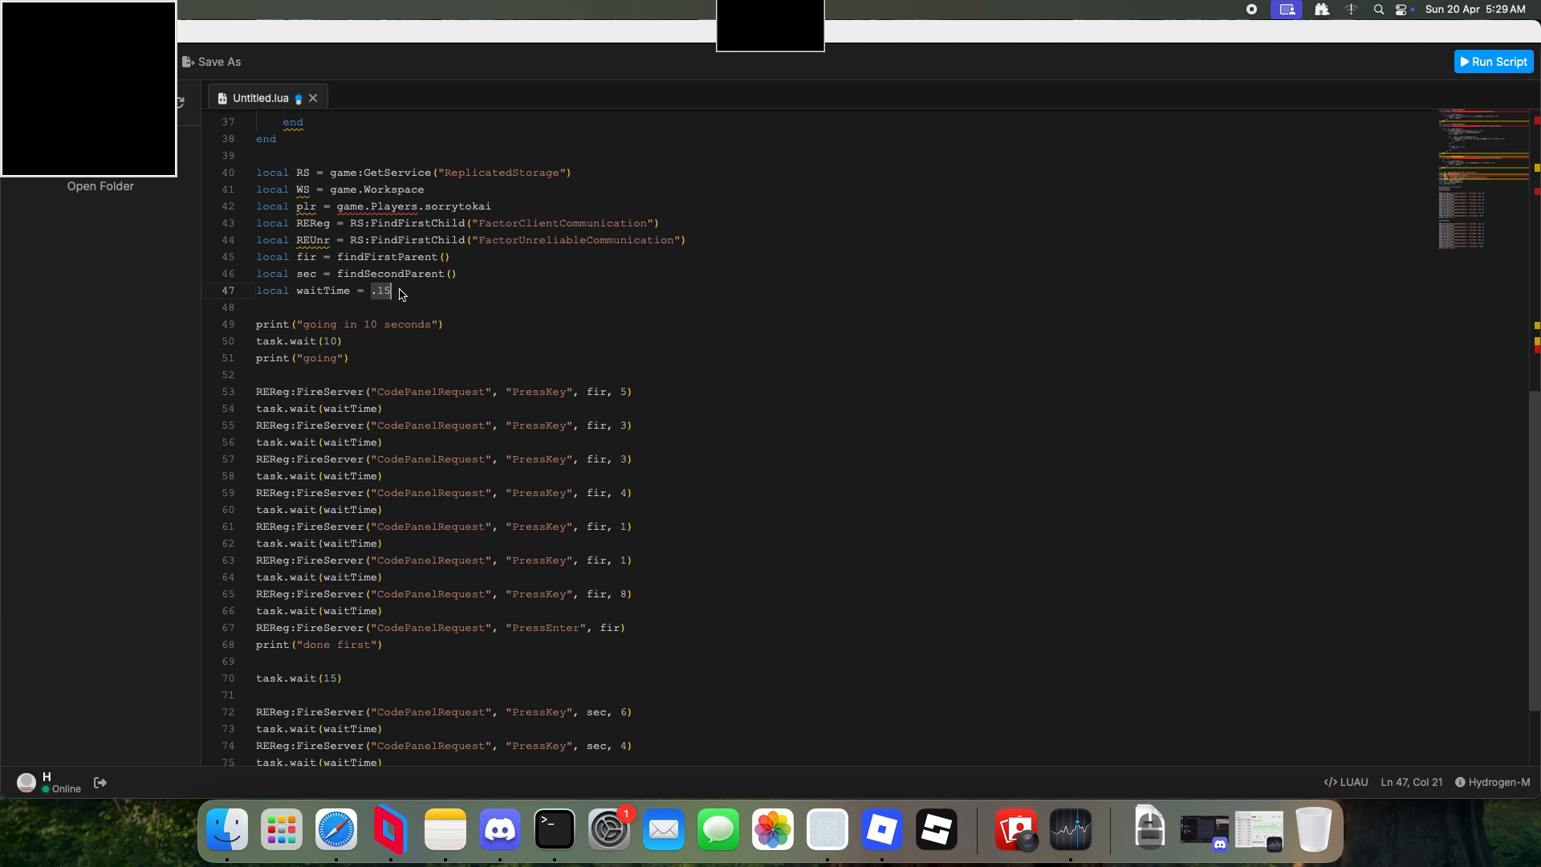
text(1)
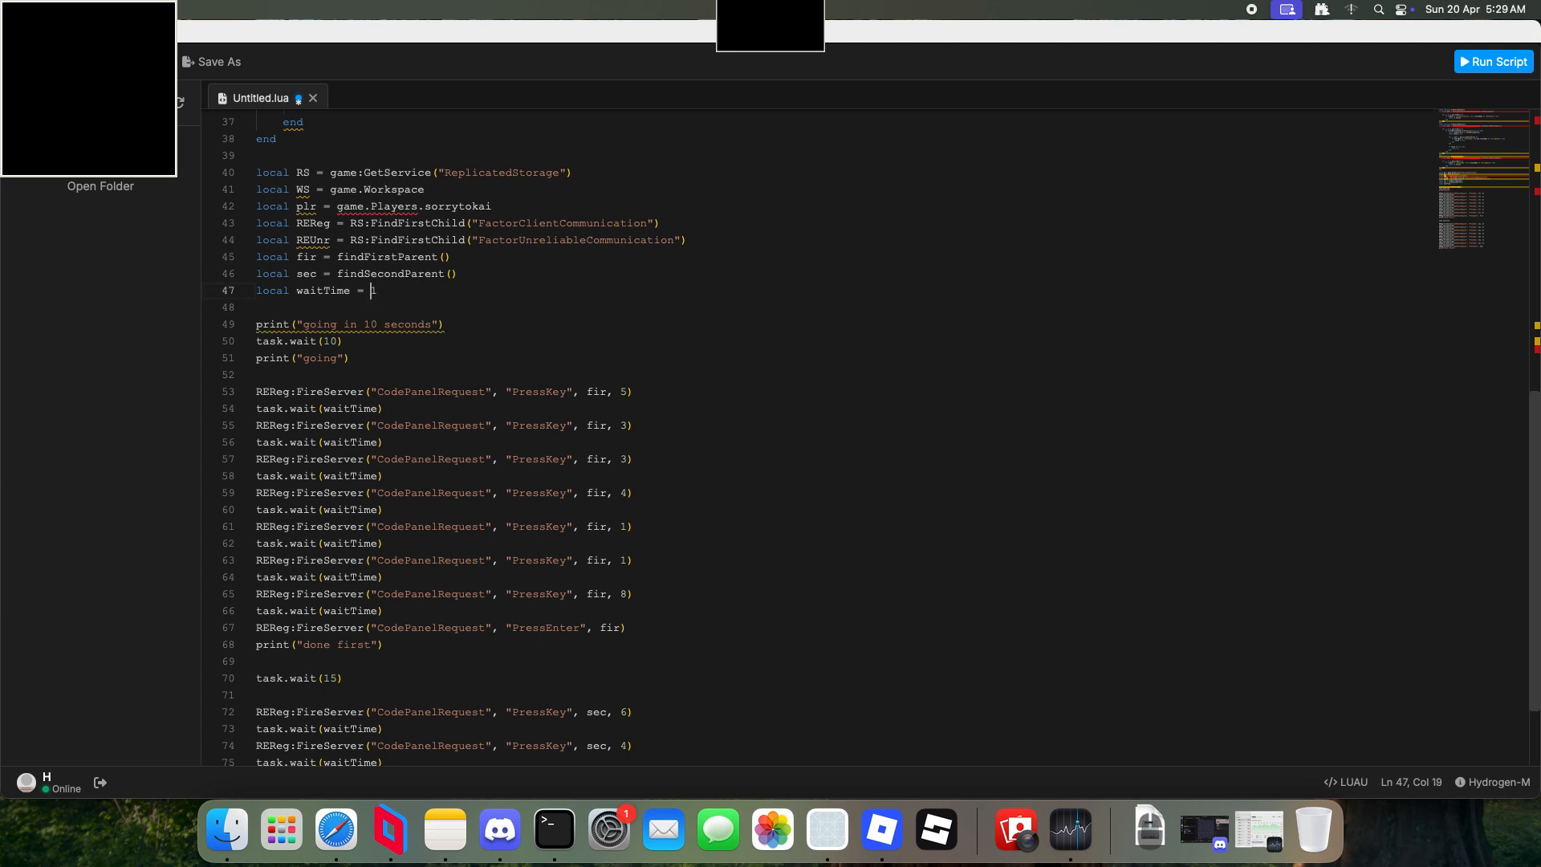
mouse_move(281, 830)
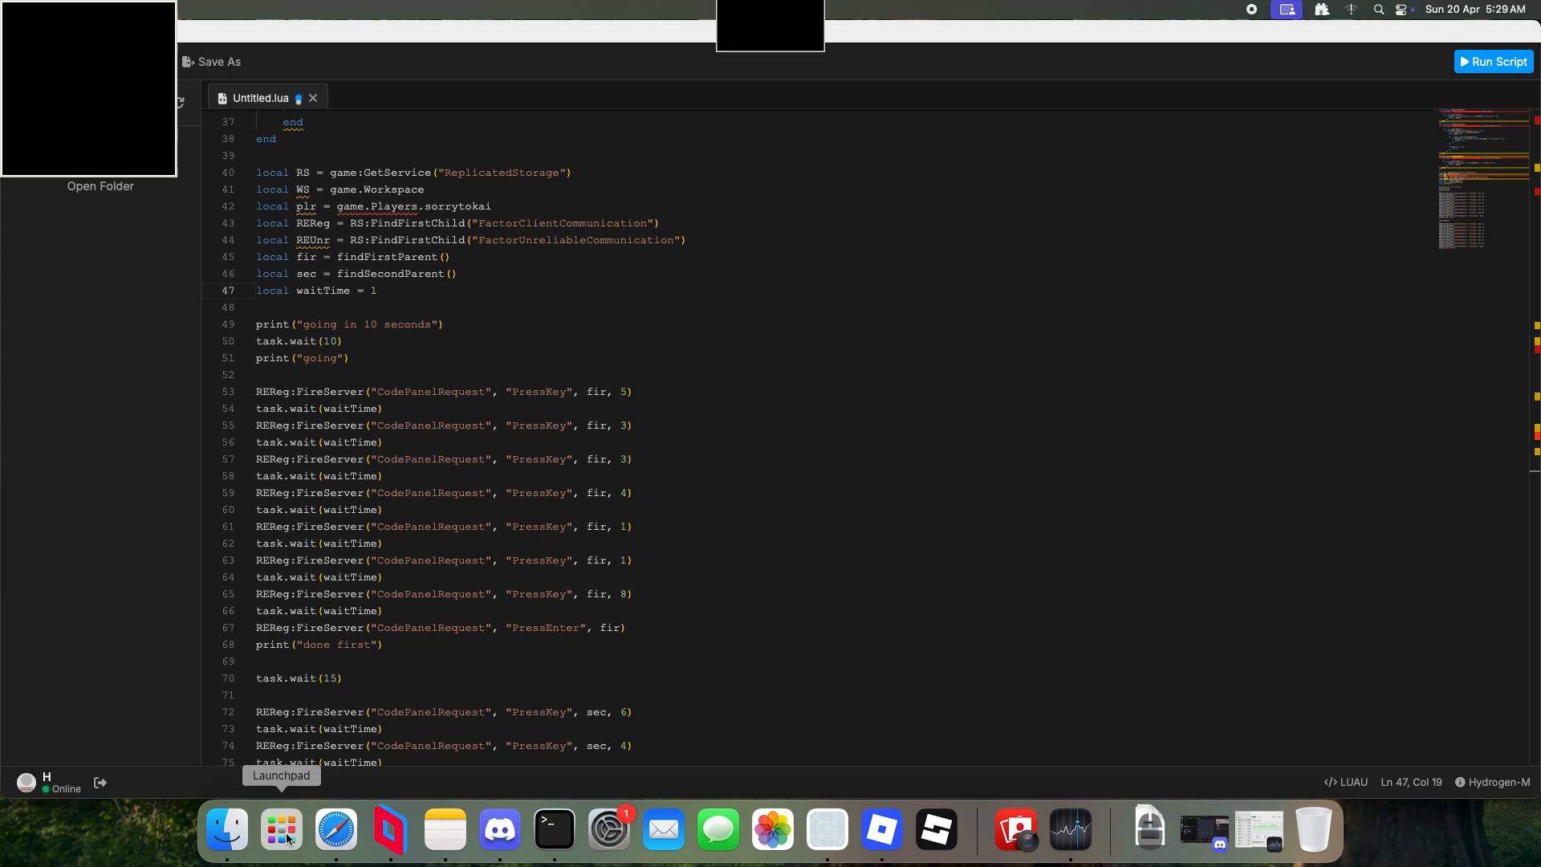
mouse_move(880, 830)
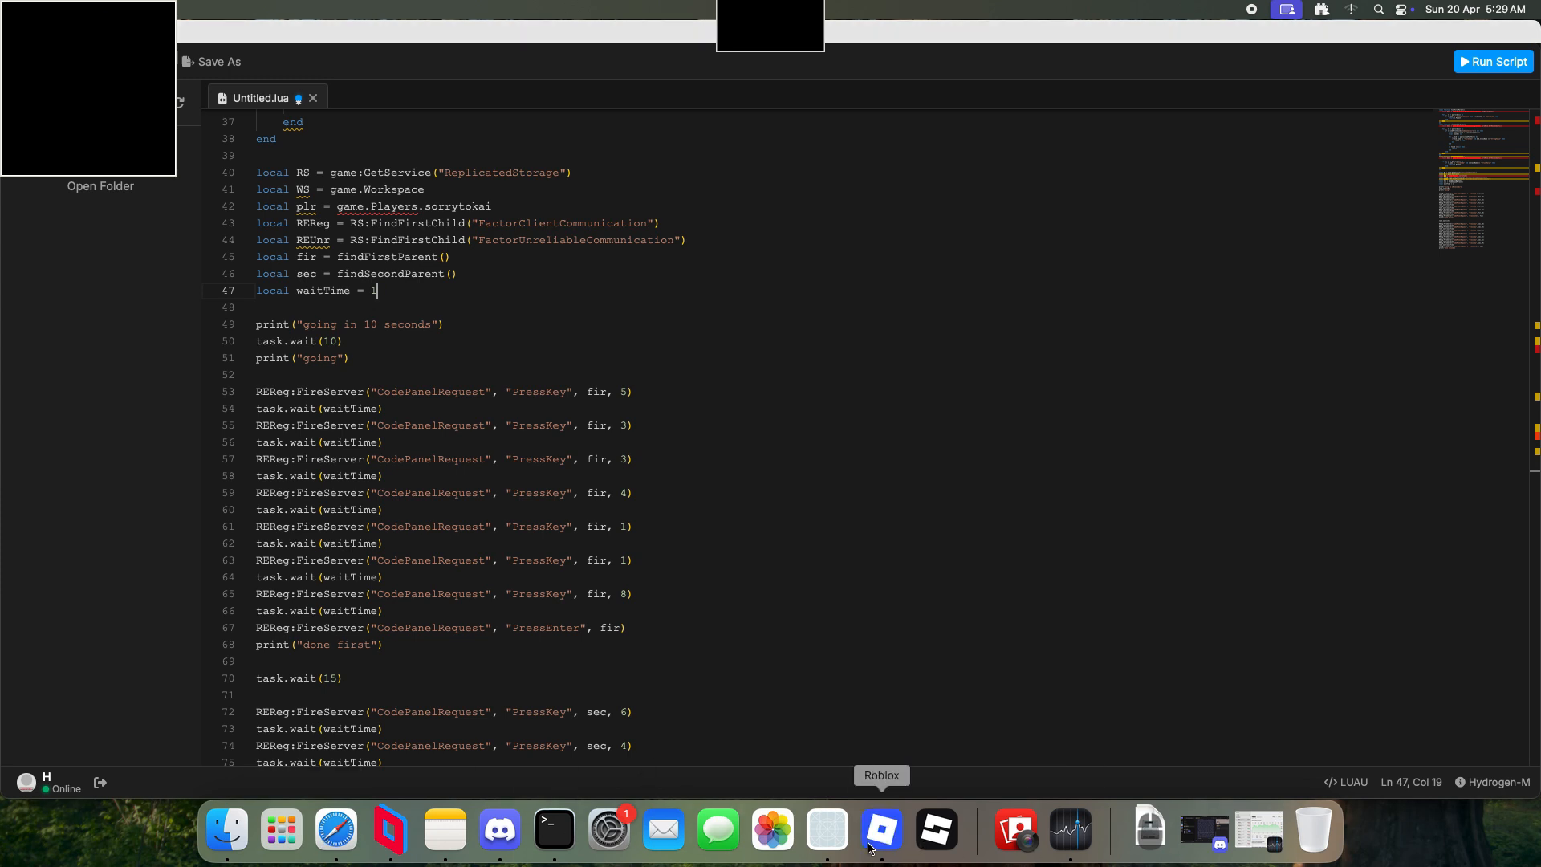
click(879, 828)
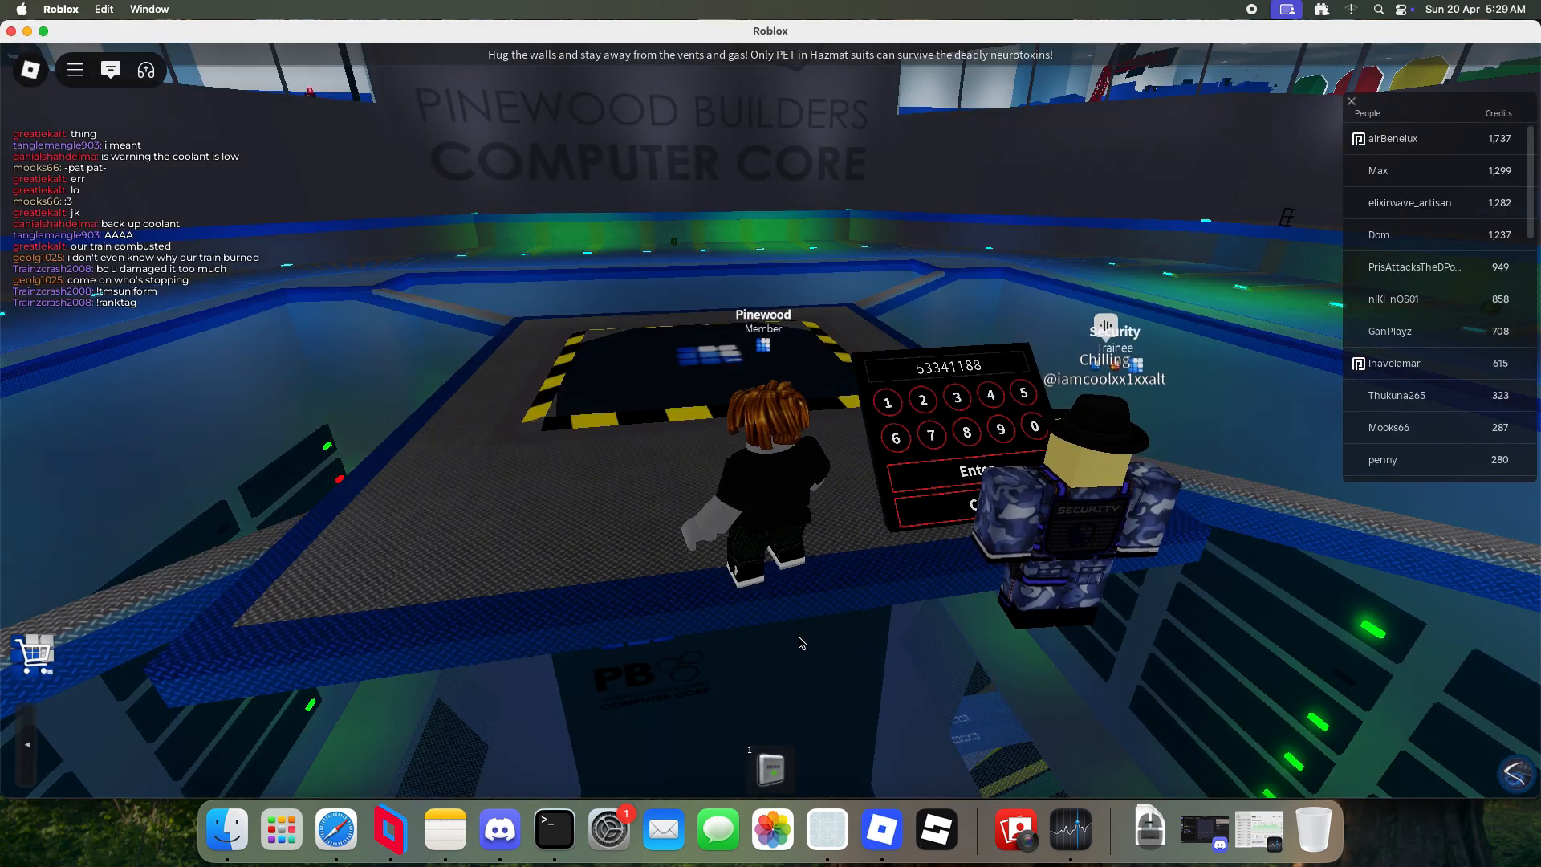